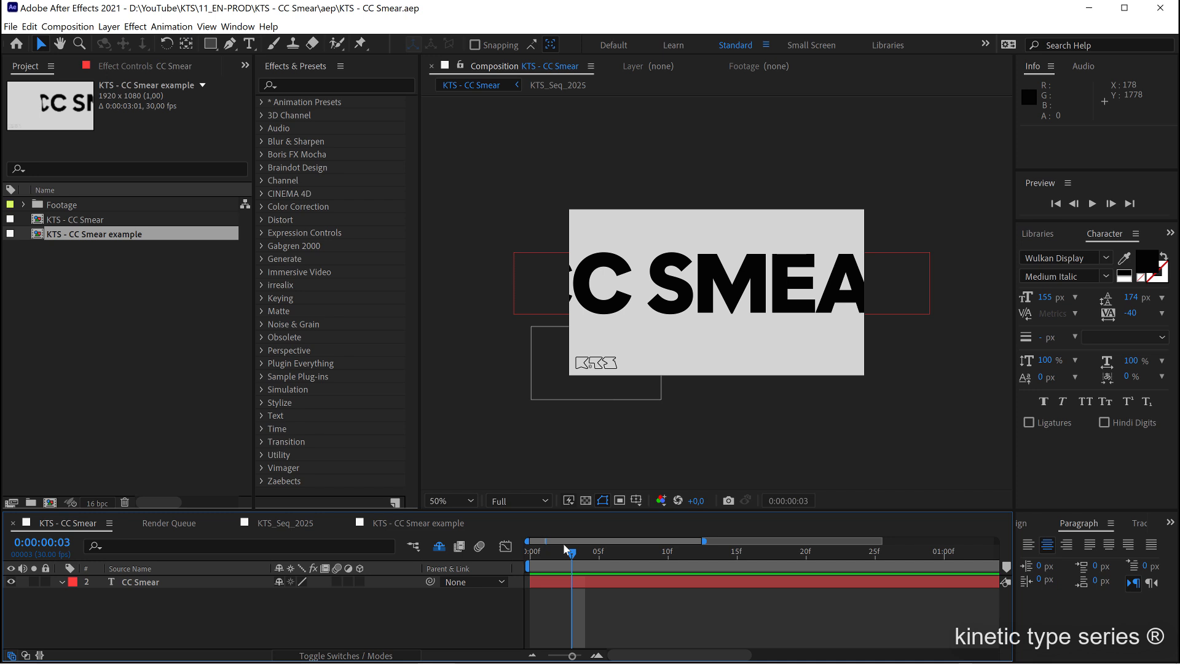
Step: Apply the Distort > CC Smear effect to the 'CC SMEAR' text layer, found by searching 'cc'
click(450, 500)
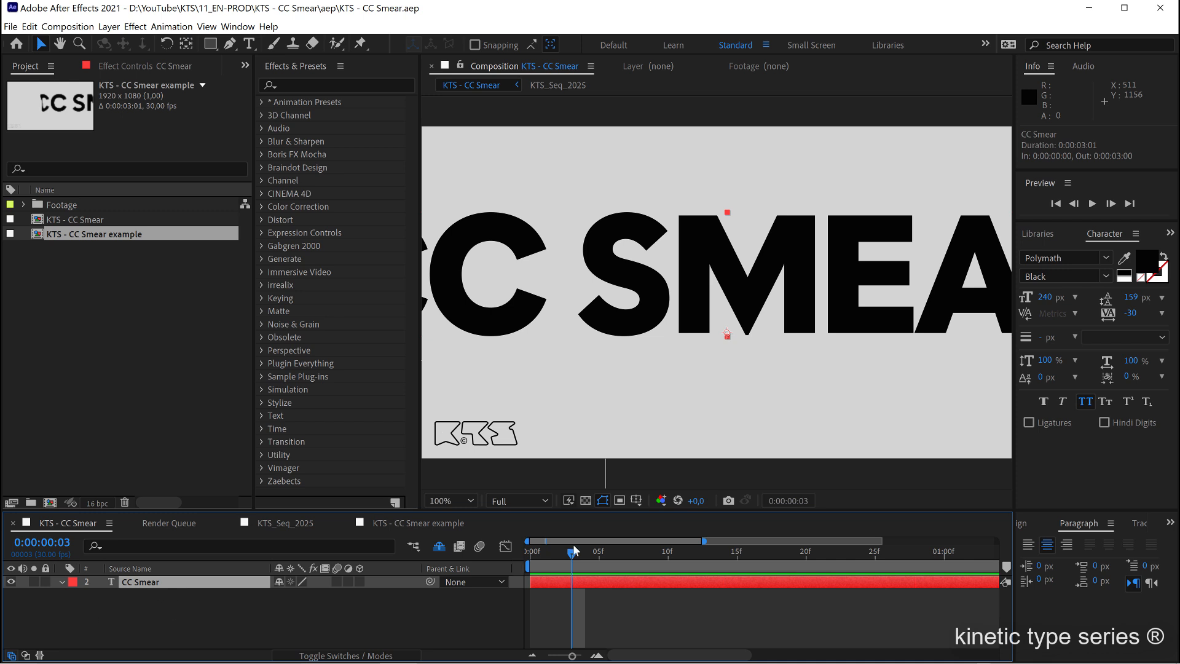
mouse_move(1091, 257)
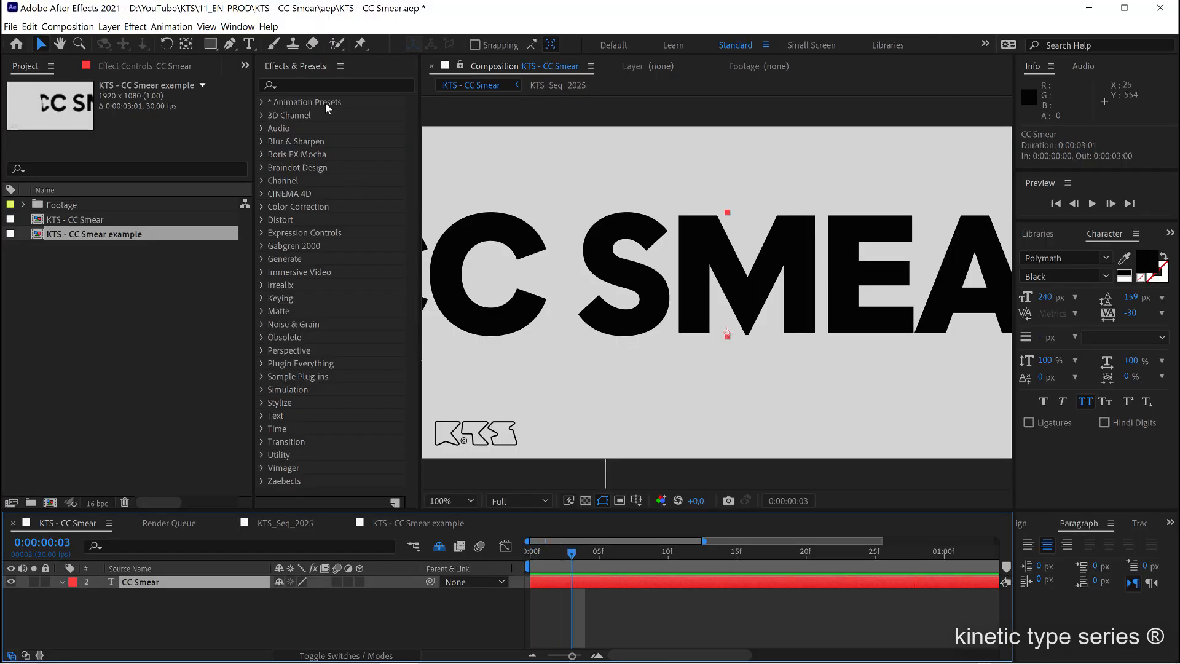
text(cc sme)
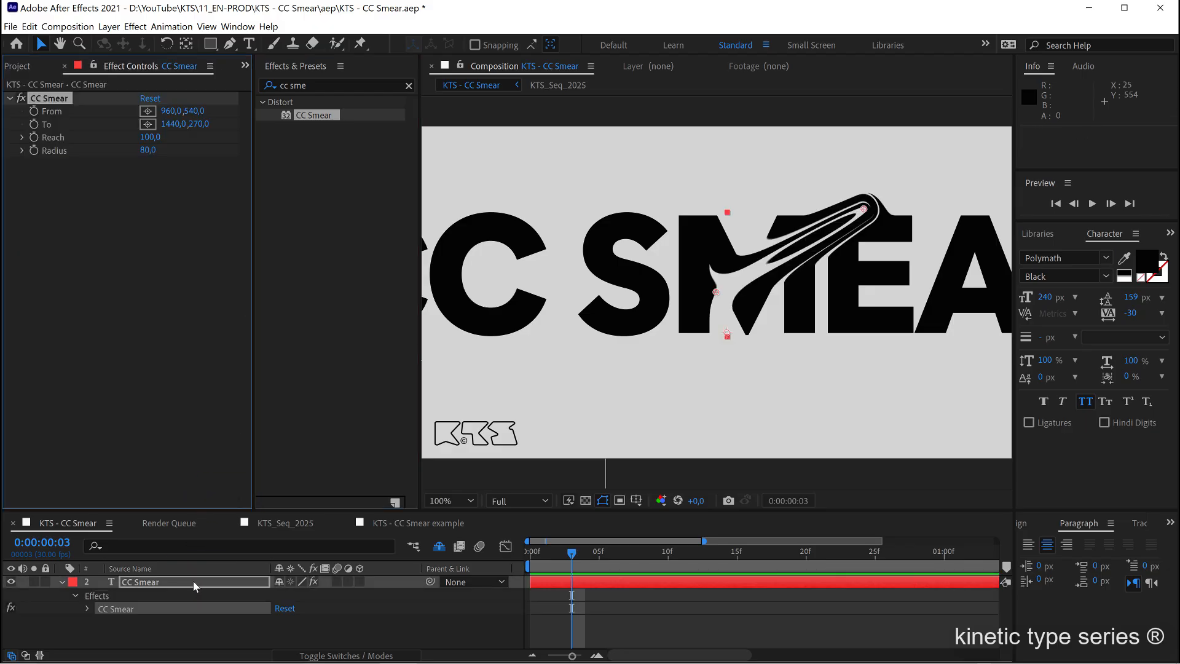
mouse_move(804, 191)
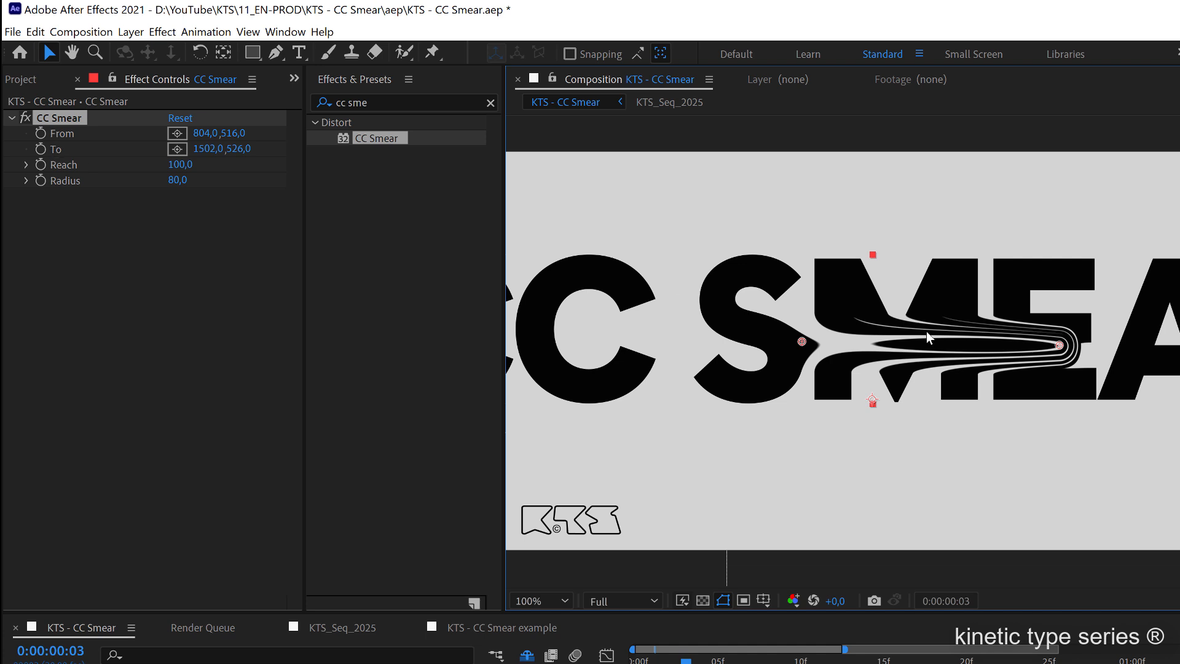
Step: Move the smear end point to the right and the start point onto the first C
drag(1060, 345, 958, 289)
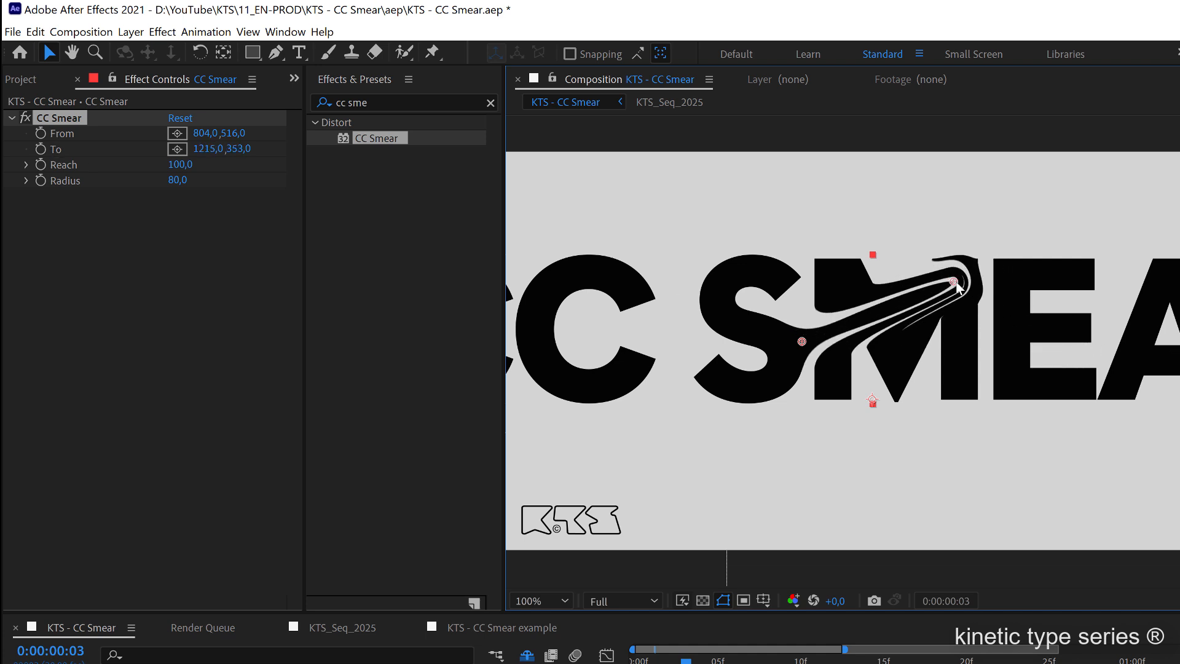
drag(958, 284, 1082, 335)
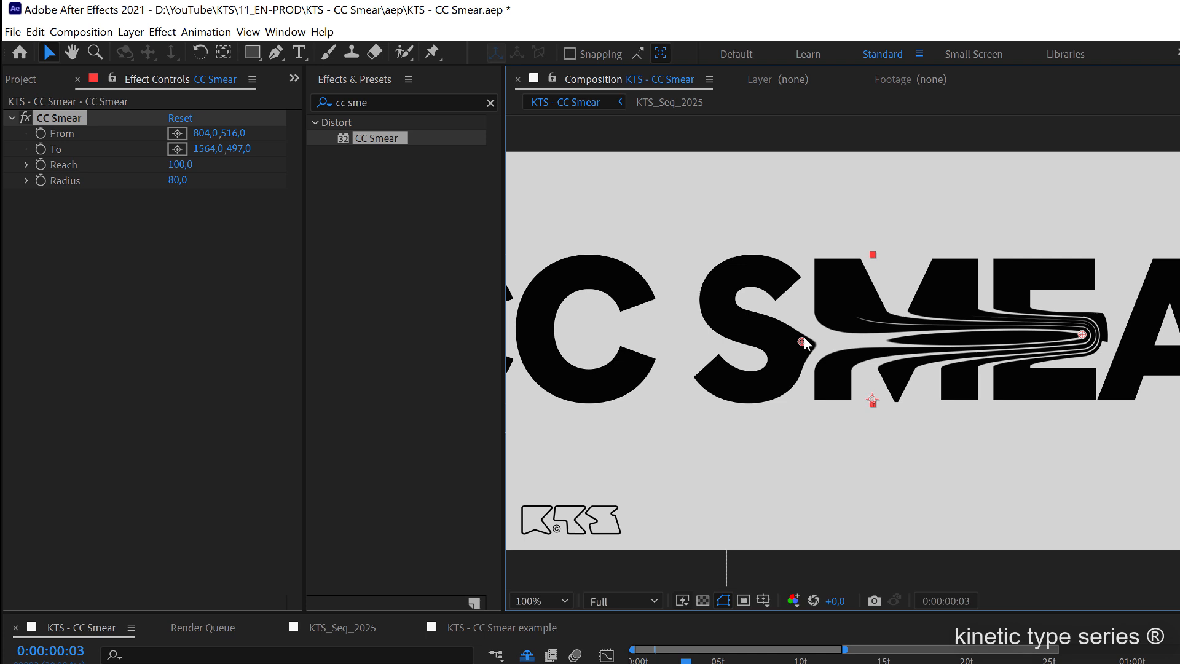
drag(804, 342, 638, 330)
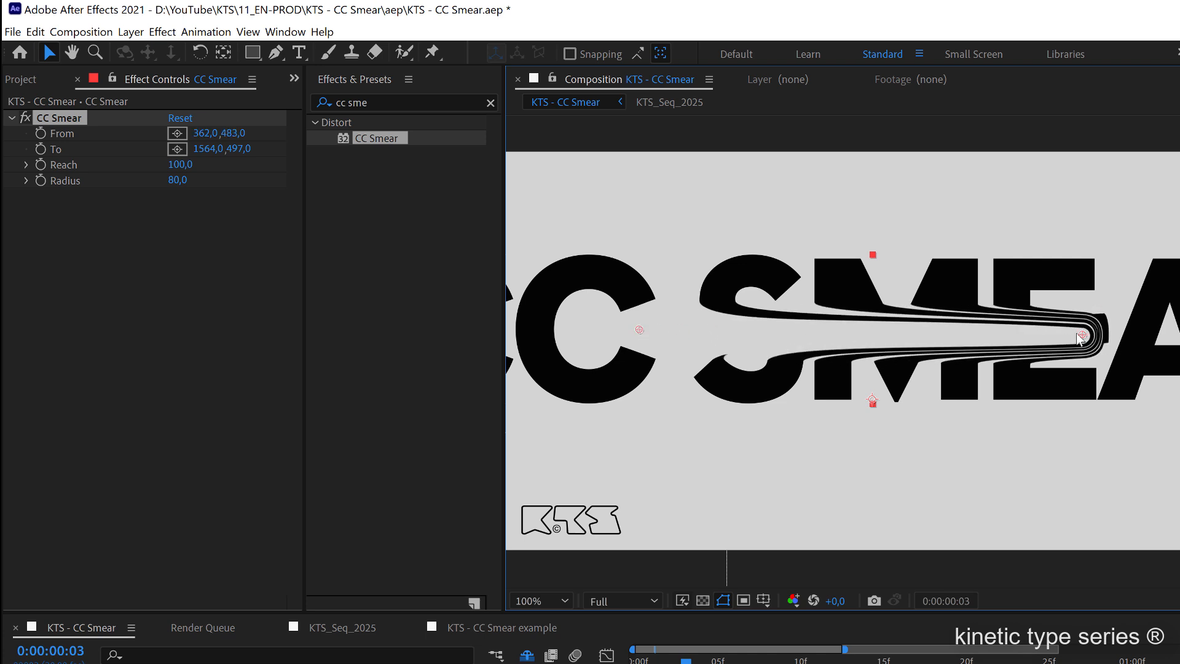
Step: Adjust the smear Radius to 86 and return Reach to 100
drag(1080, 336, 1065, 332)
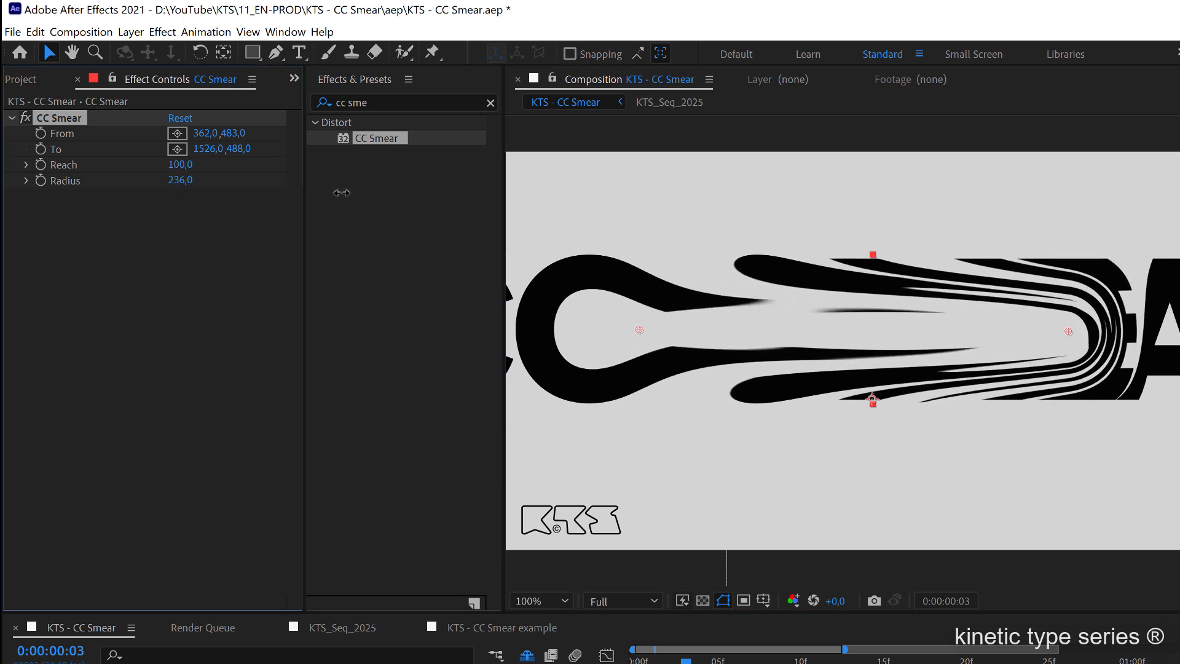
drag(180, 180, 180, 180)
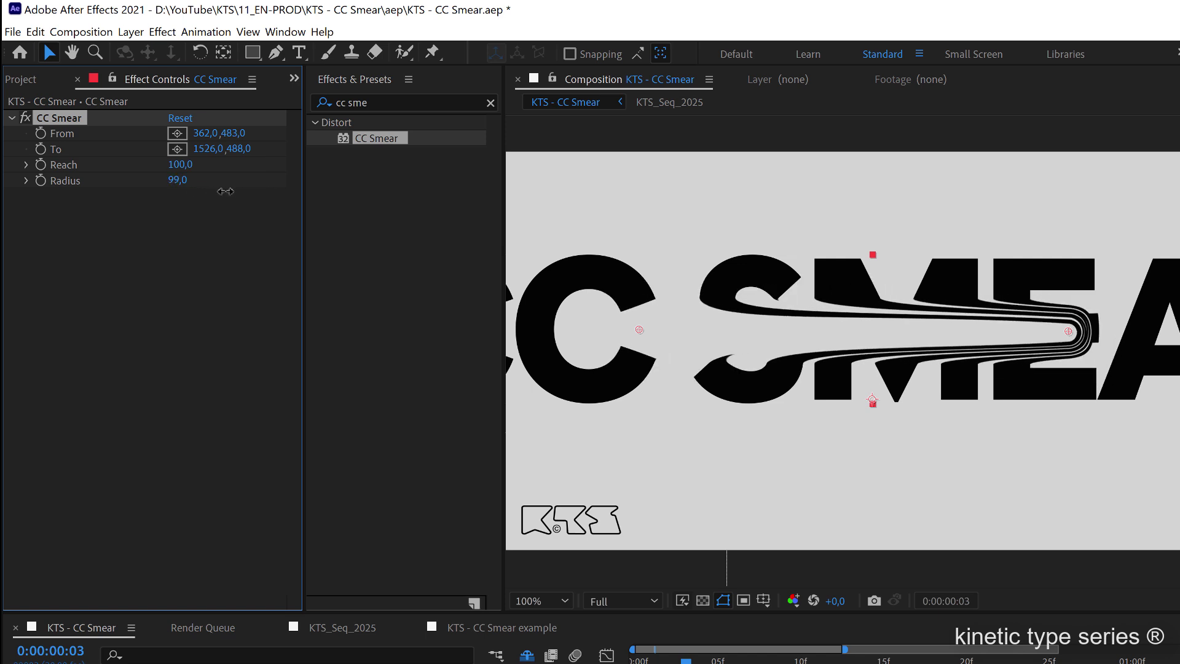
drag(178, 180, 188, 180)
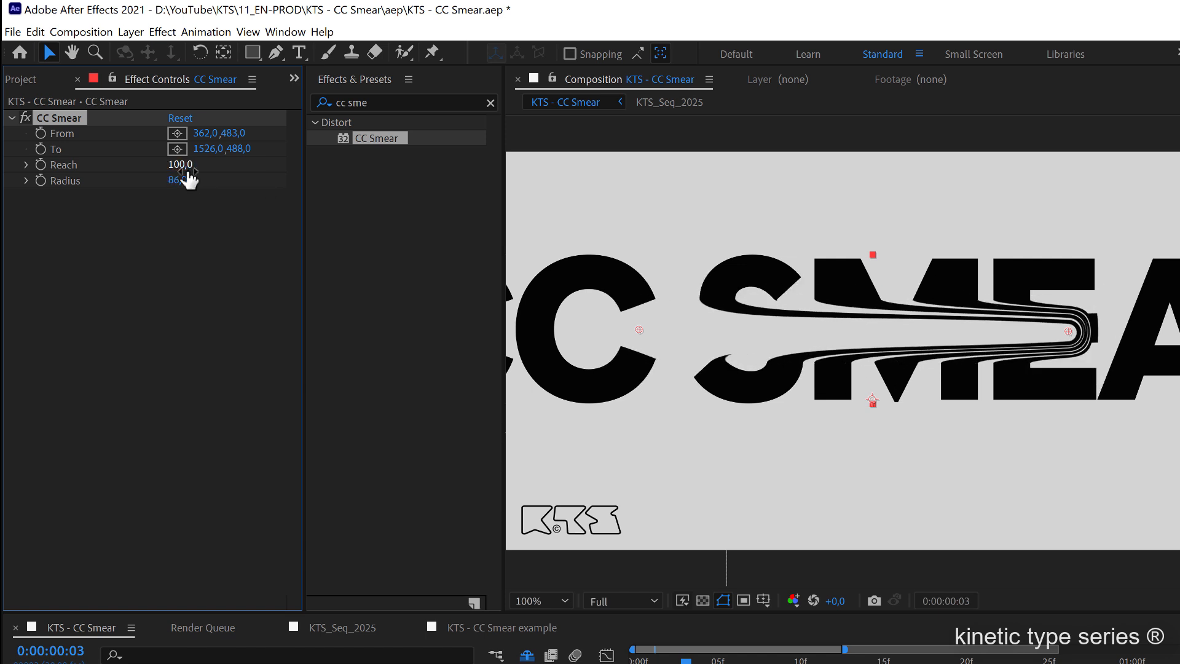
drag(180, 164, 165, 164)
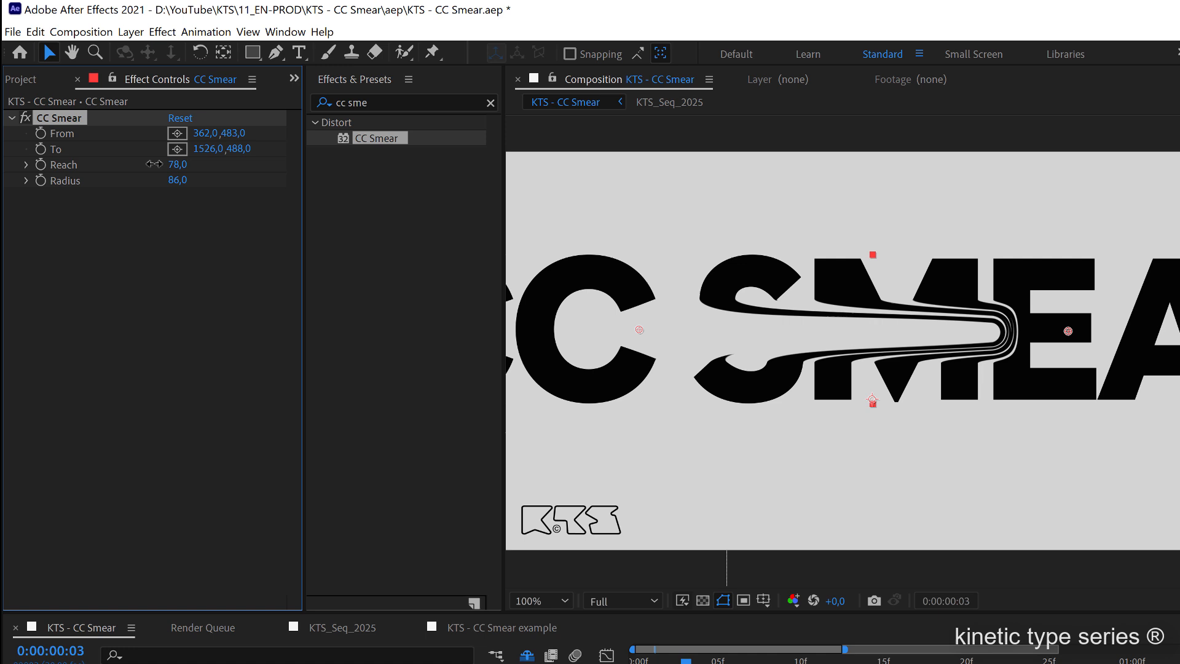
drag(178, 164, 184, 165)
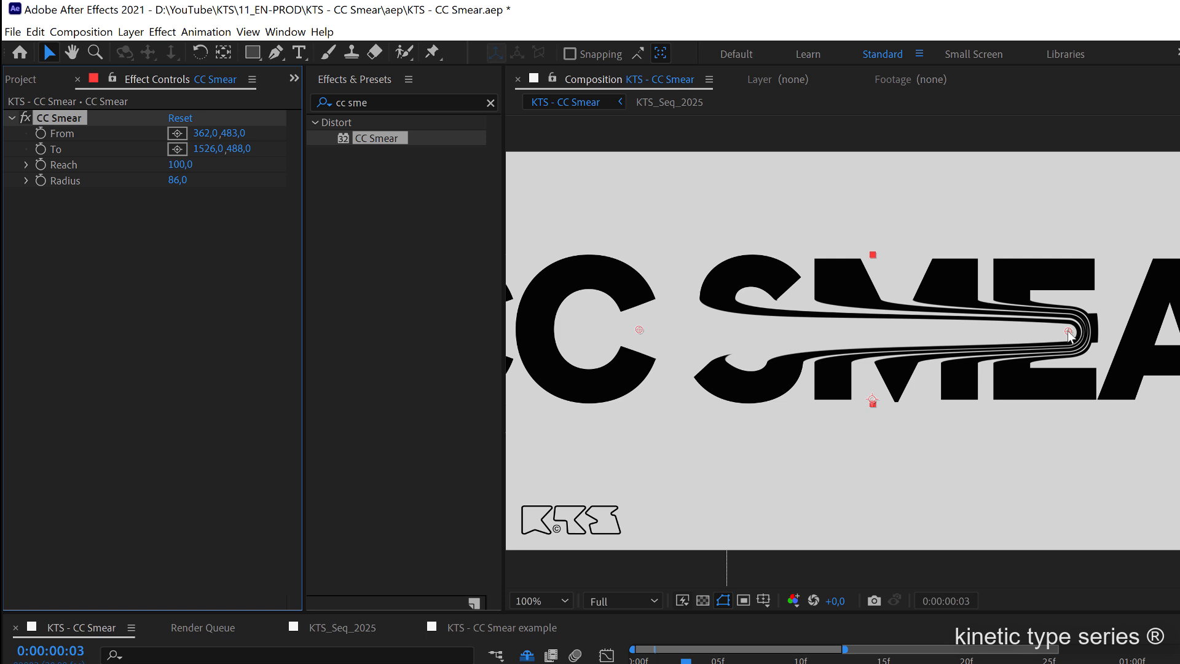
mouse_move(646, 346)
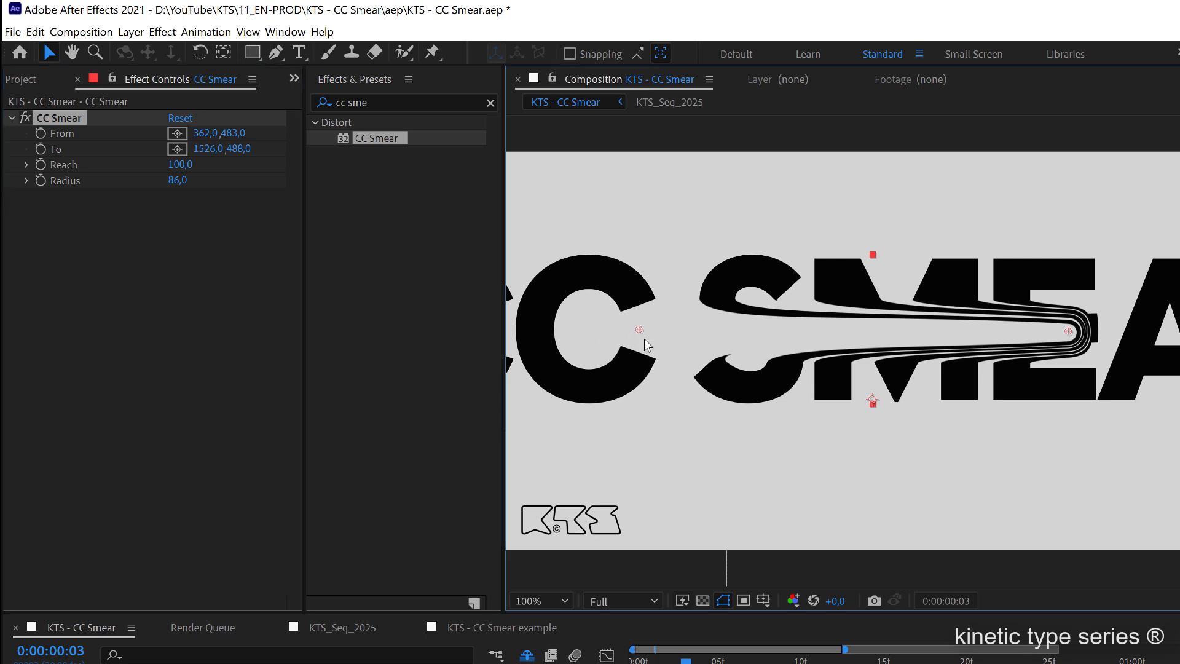
mouse_move(1068, 334)
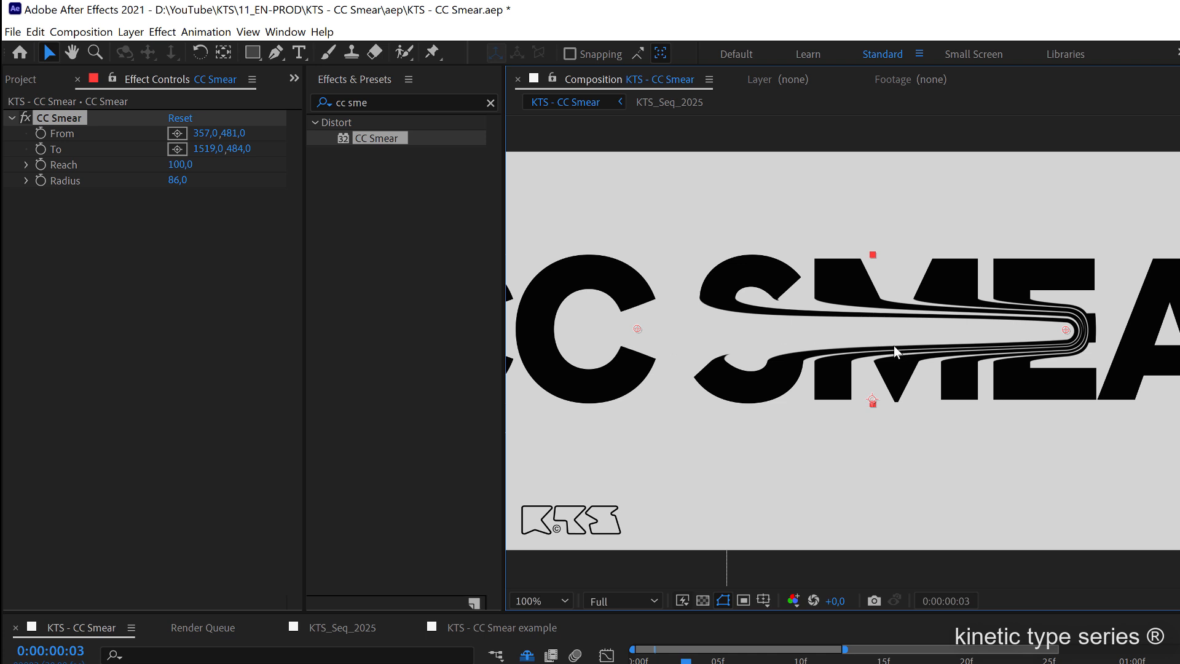
mouse_move(728, 344)
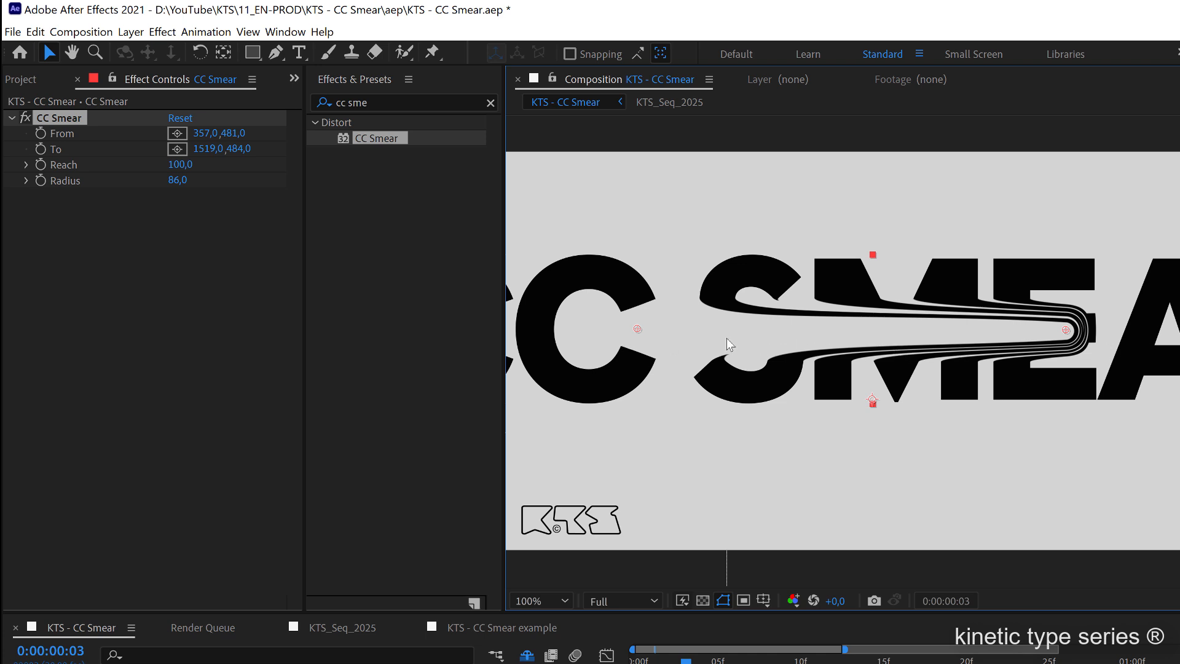
mouse_move(894, 355)
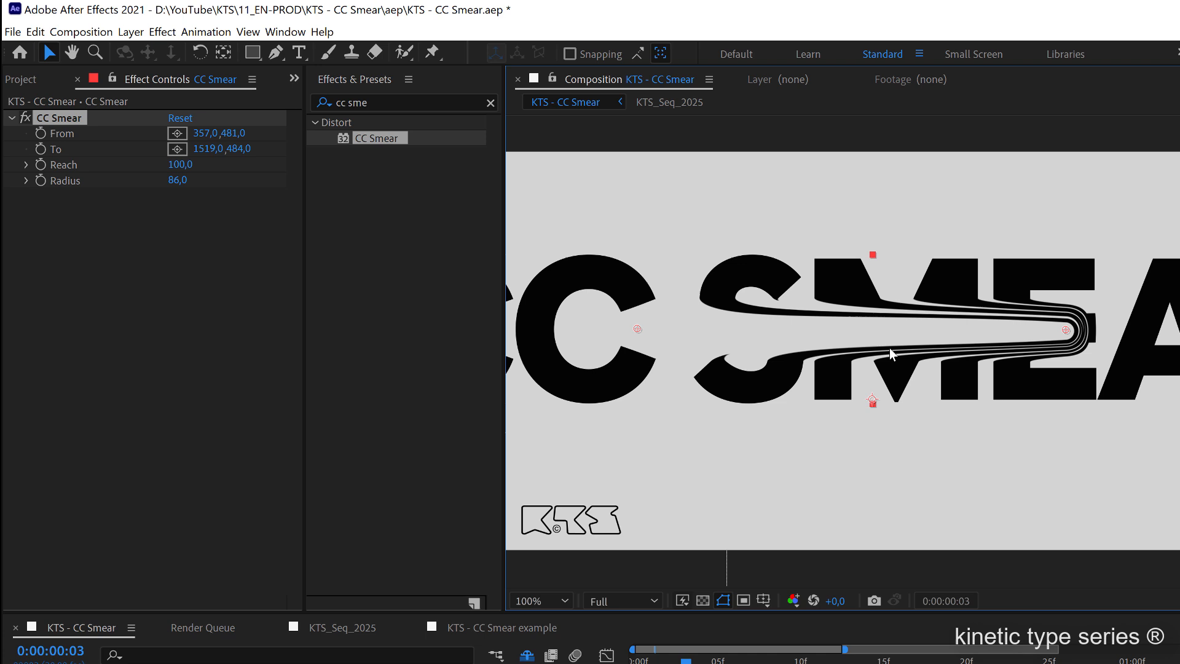
mouse_move(1035, 341)
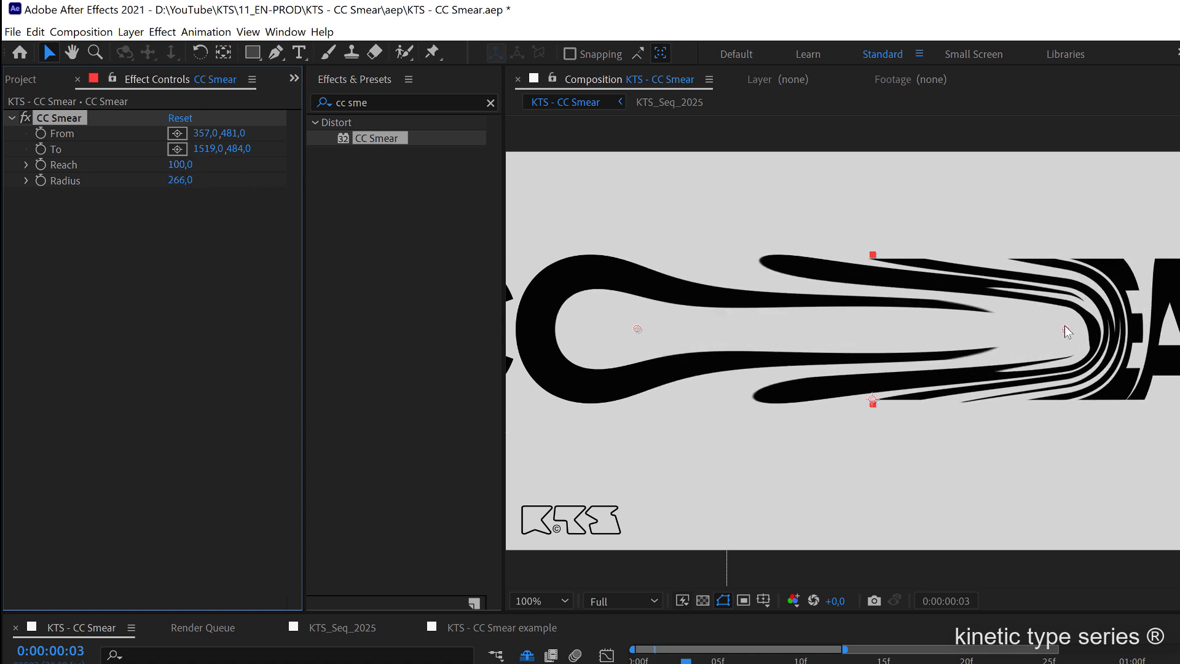
Step: Pull the CC Smear end point left to shorten the streak
drag(1067, 332, 1052, 336)
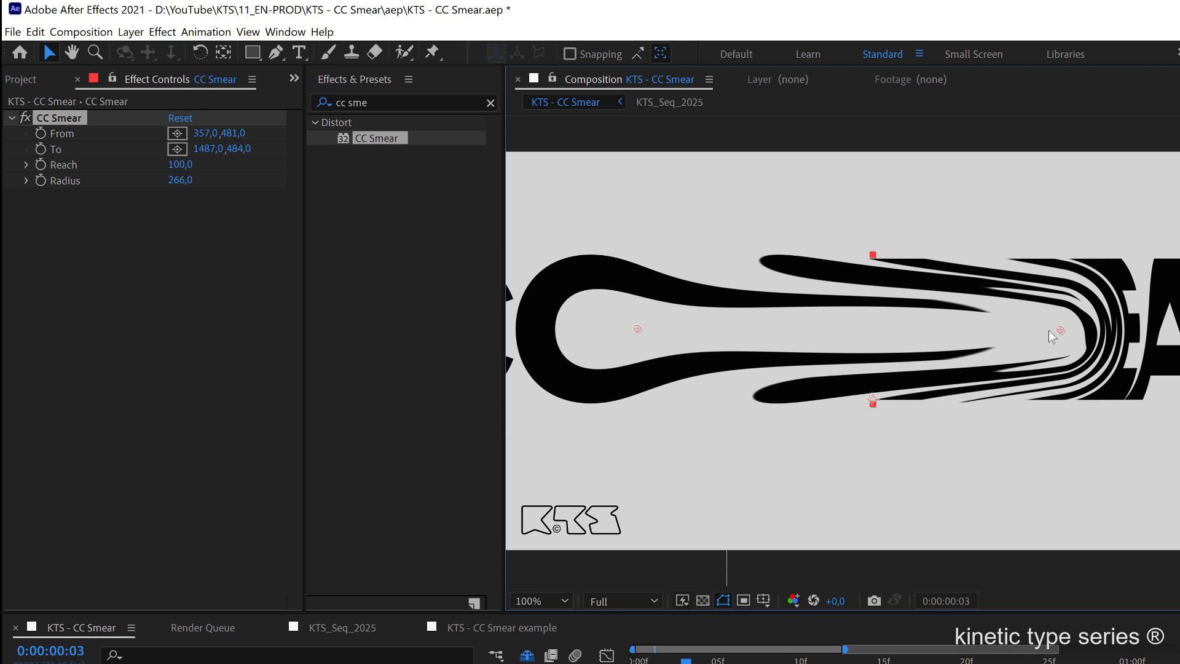
drag(1062, 332, 963, 335)
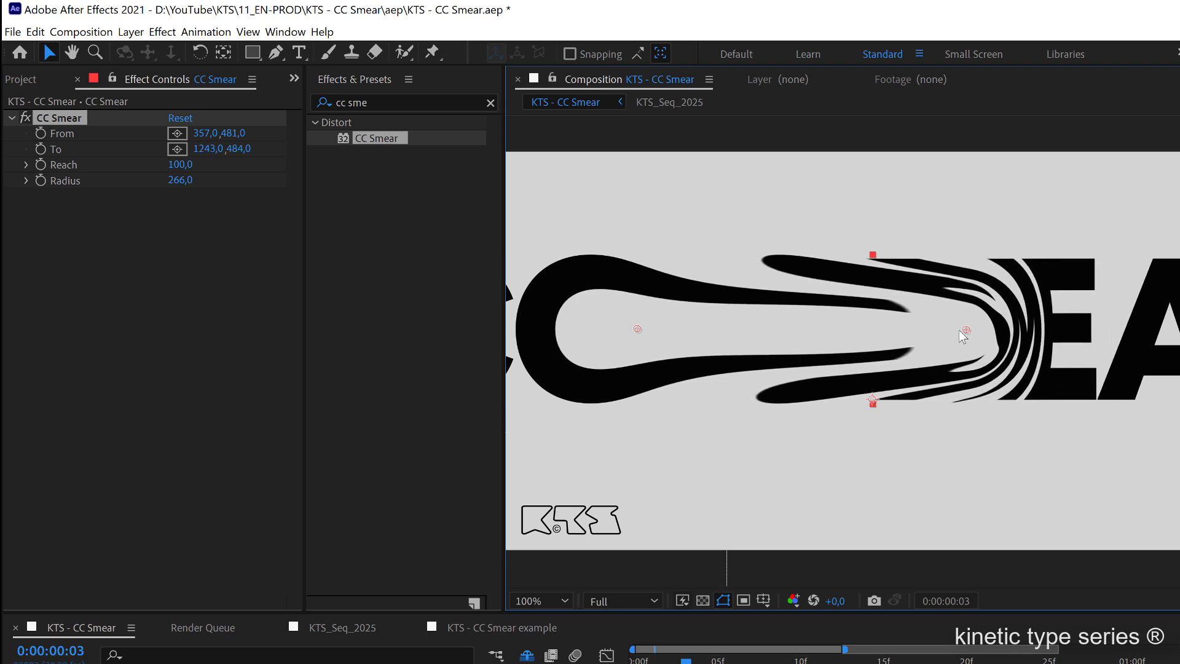
drag(965, 334, 965, 333)
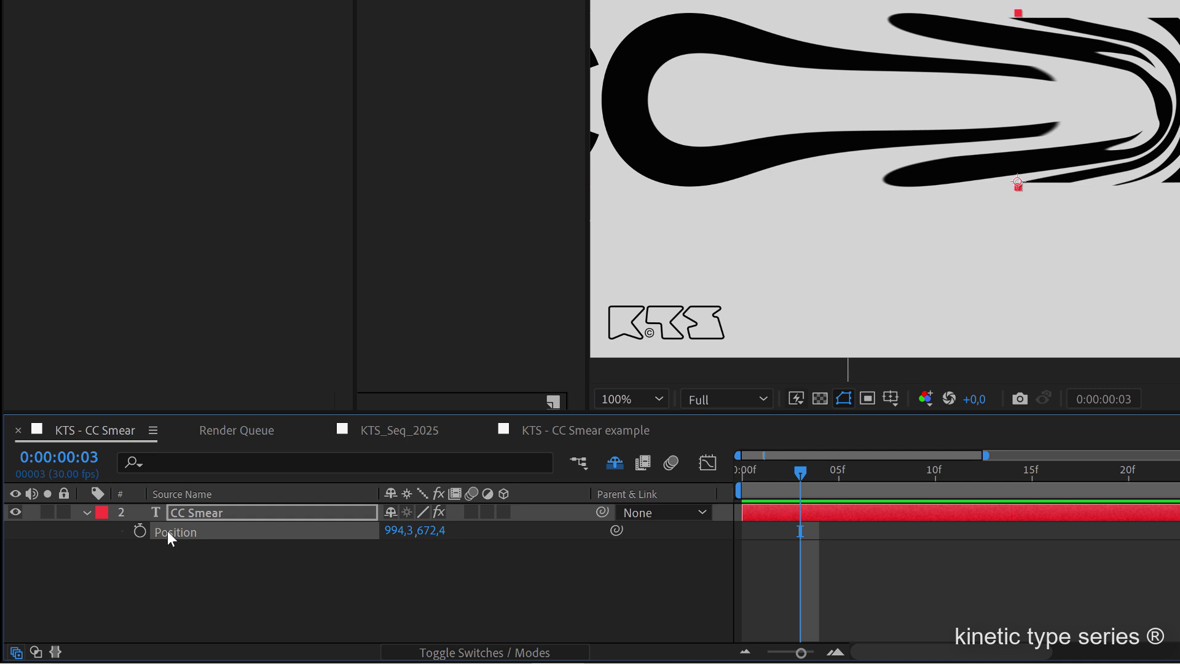
Step: Separate the text layer's Position into X (994.3) and Y (672.4) dimensions
right_click(174, 532)
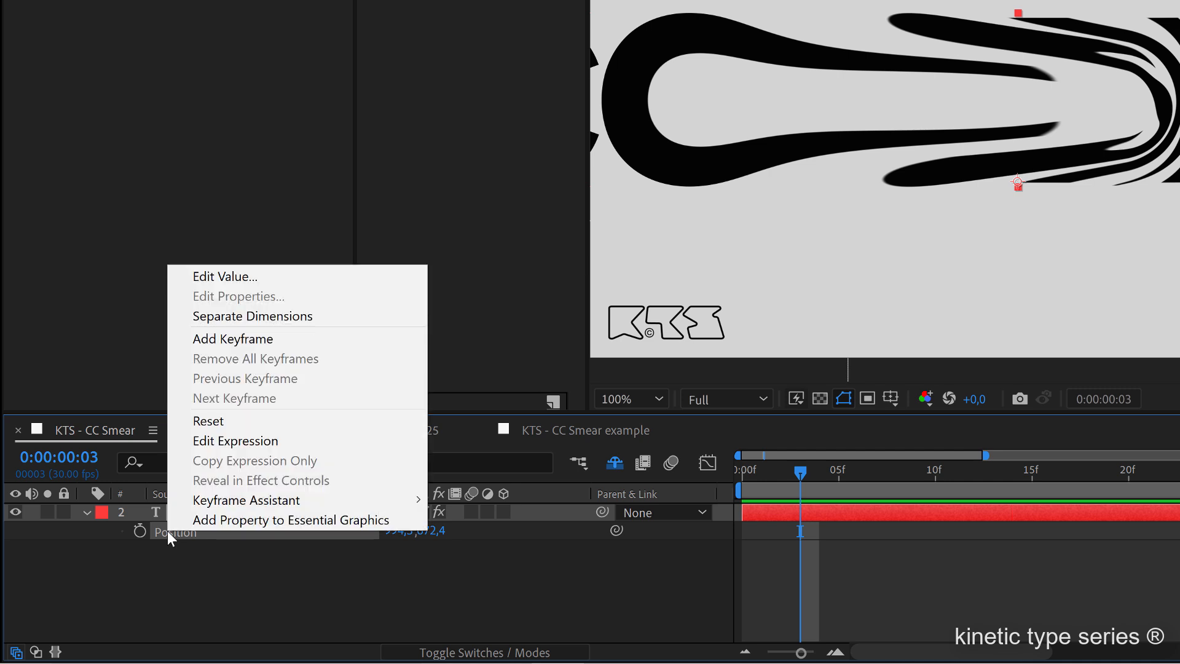
mouse_move(252, 322)
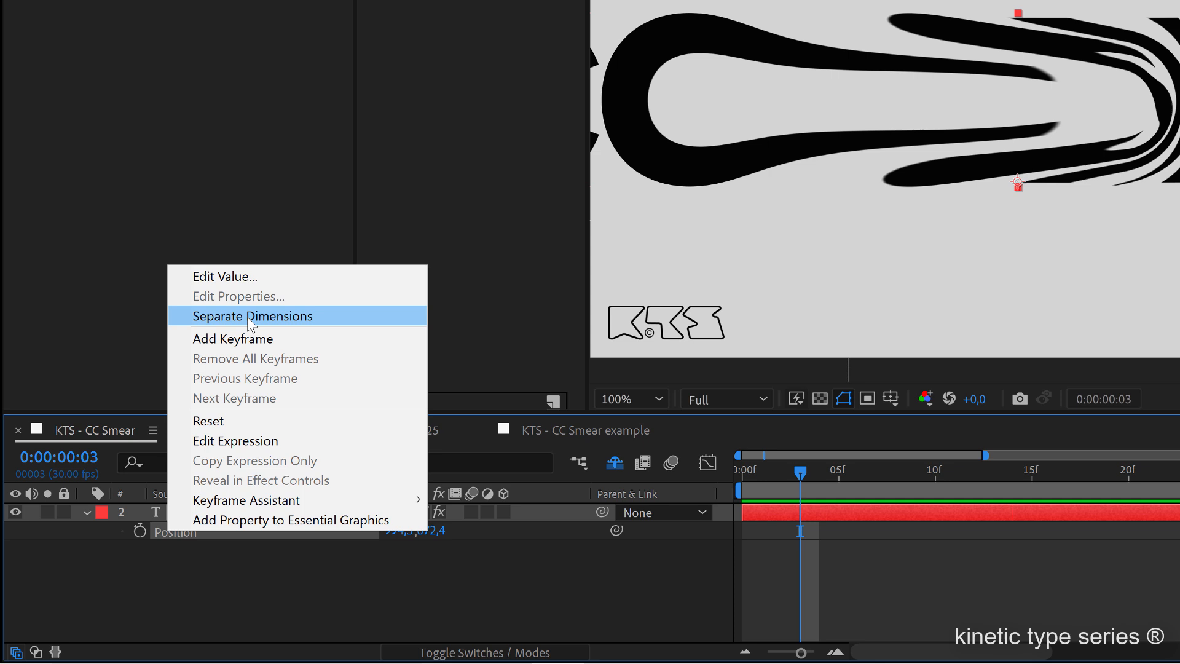
click(252, 316)
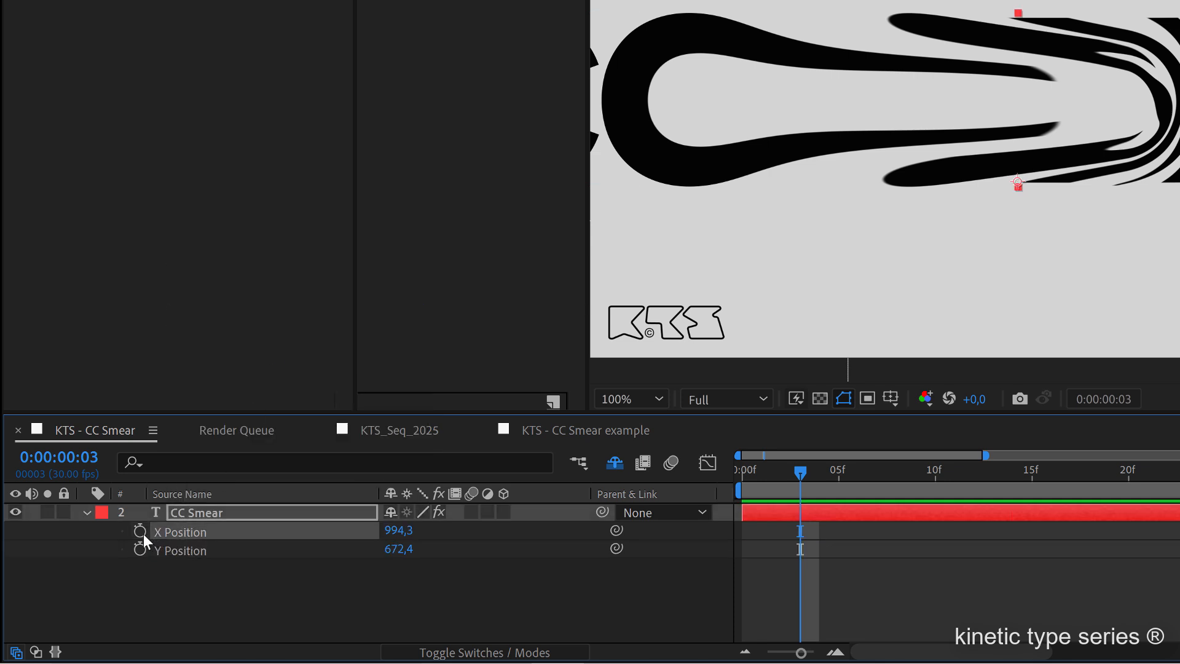
mouse_move(142, 532)
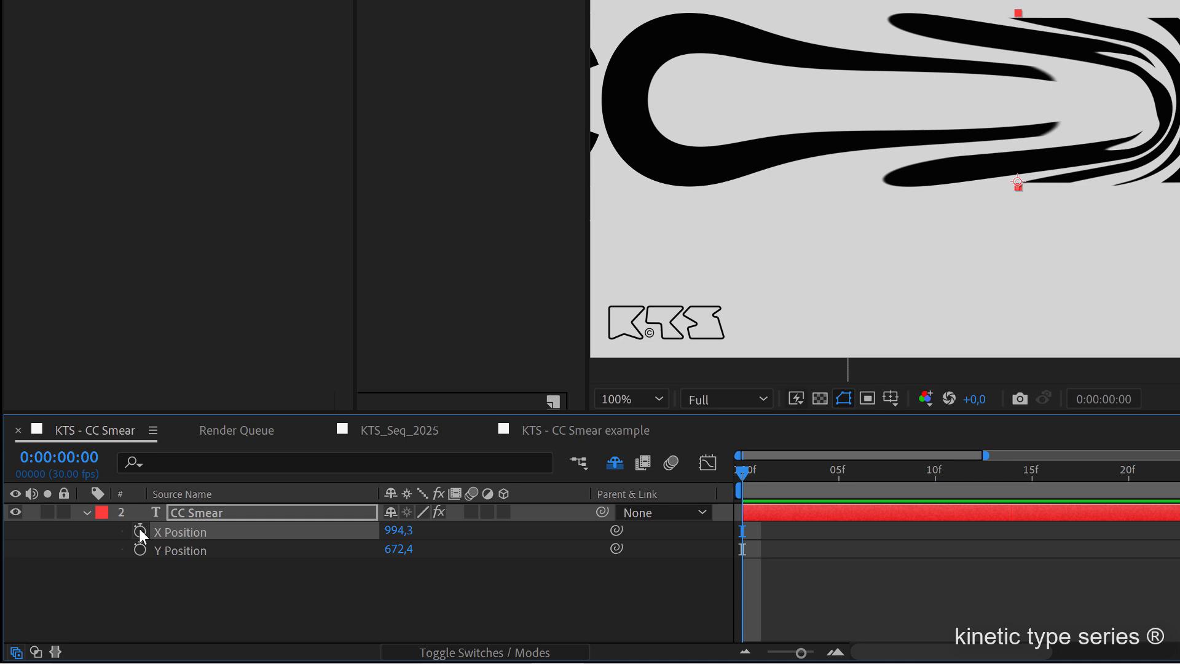
Step: Keyframe X Position from 994.3 at 0:00 to -1385.7 at 0:02:00
click(139, 531)
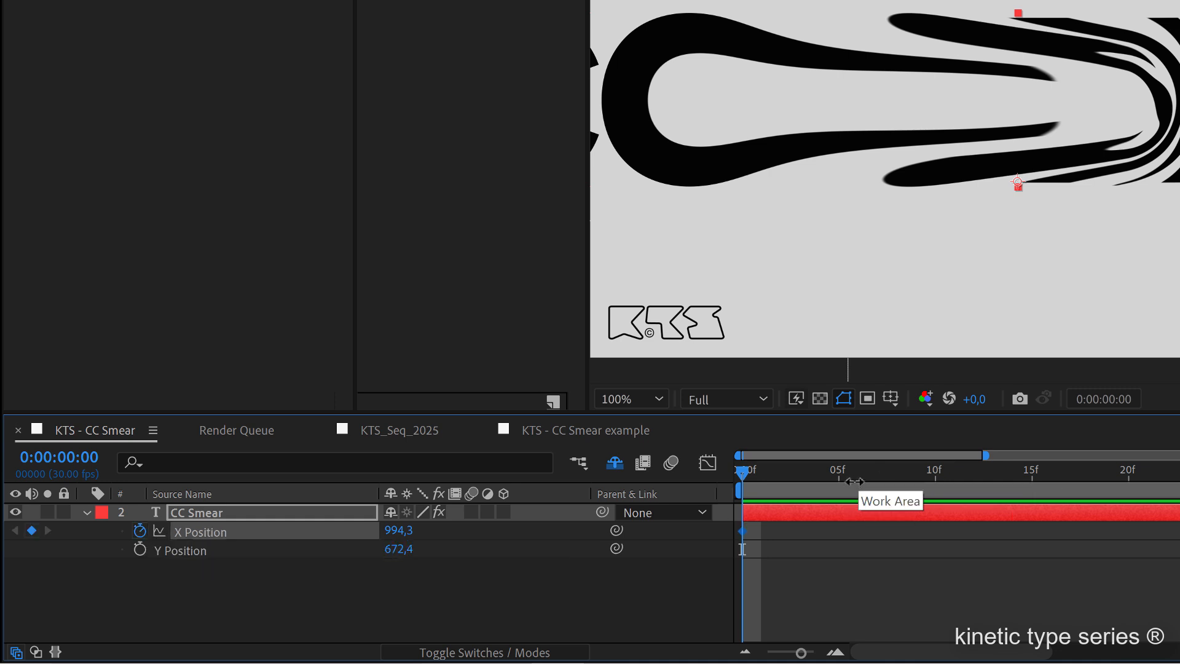
drag(792, 652, 775, 652)
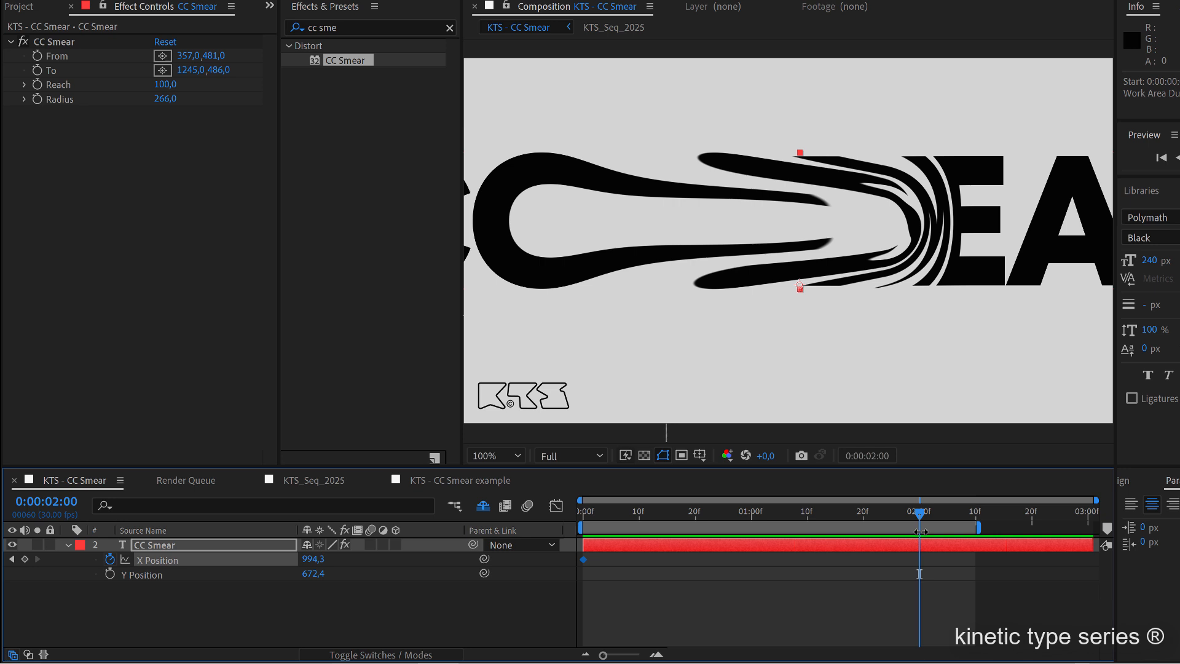
mouse_move(847, 464)
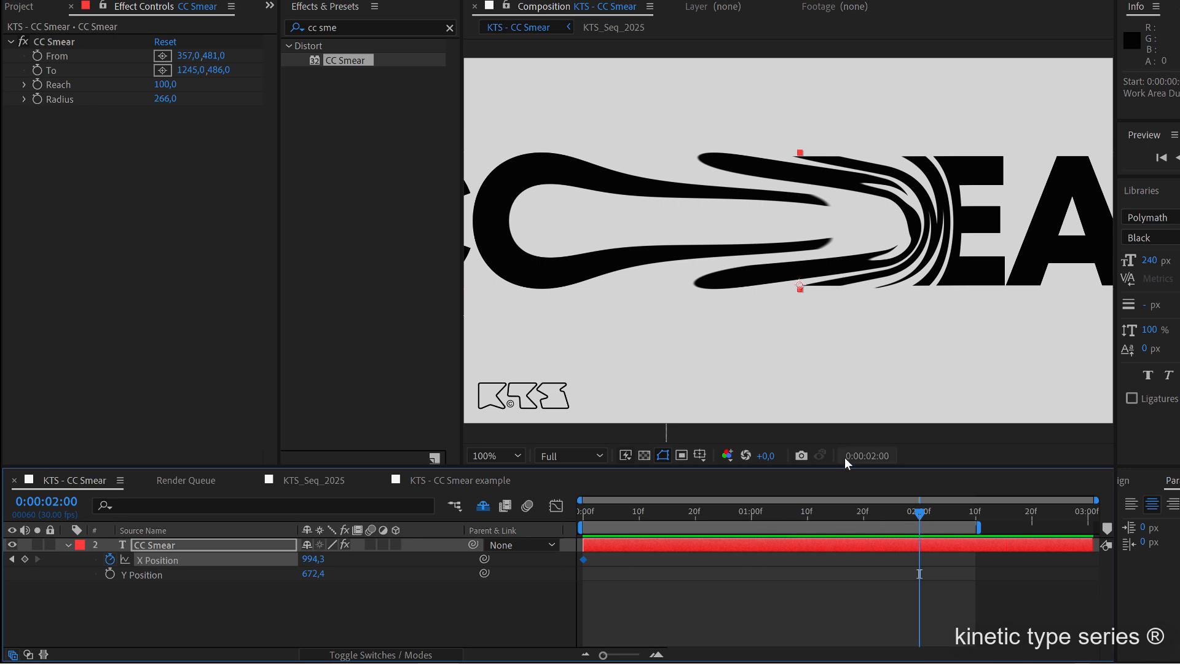
mouse_move(515, 470)
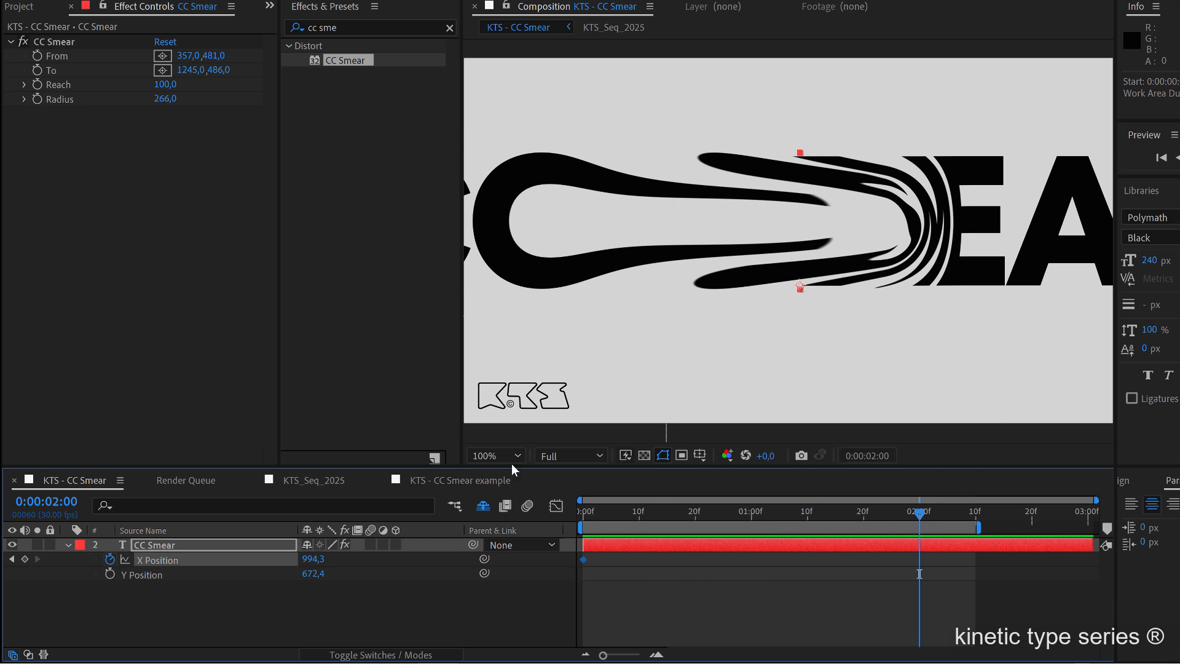
mouse_move(301, 607)
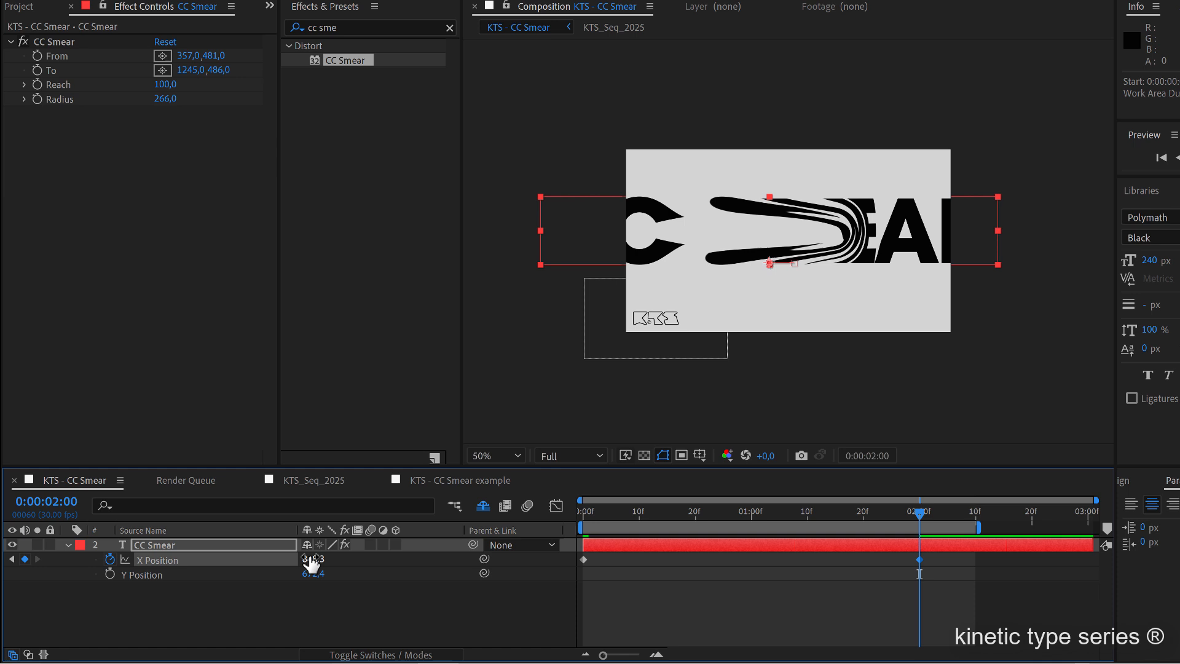
drag(316, 560, 332, 560)
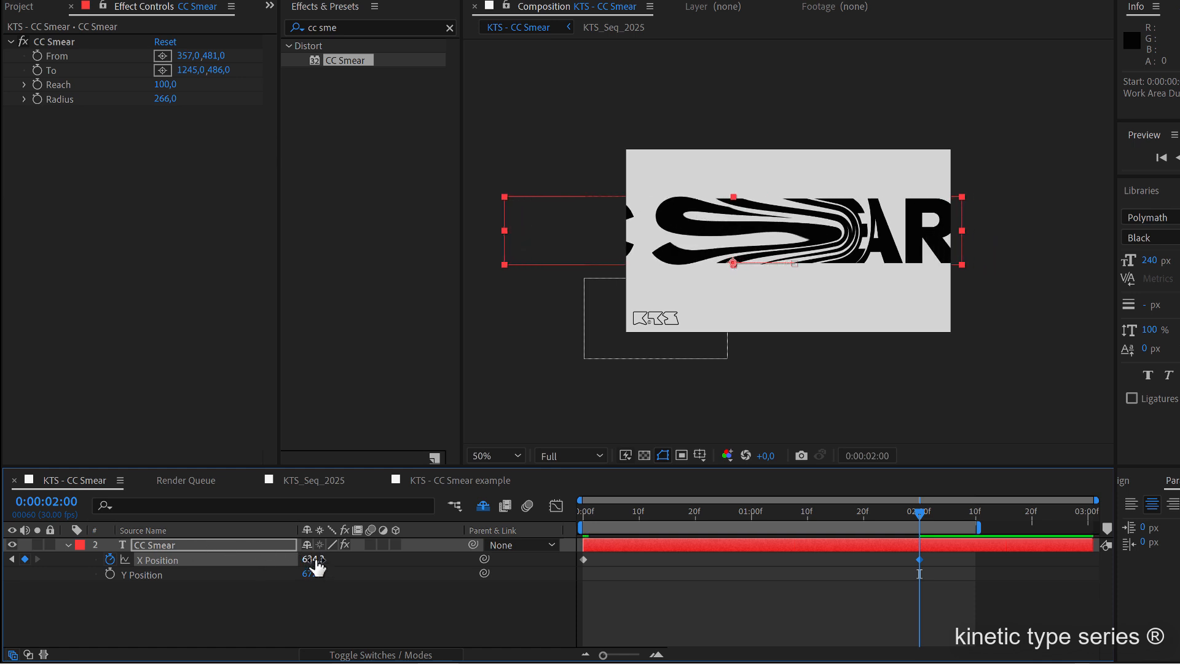
drag(312, 559, 226, 560)
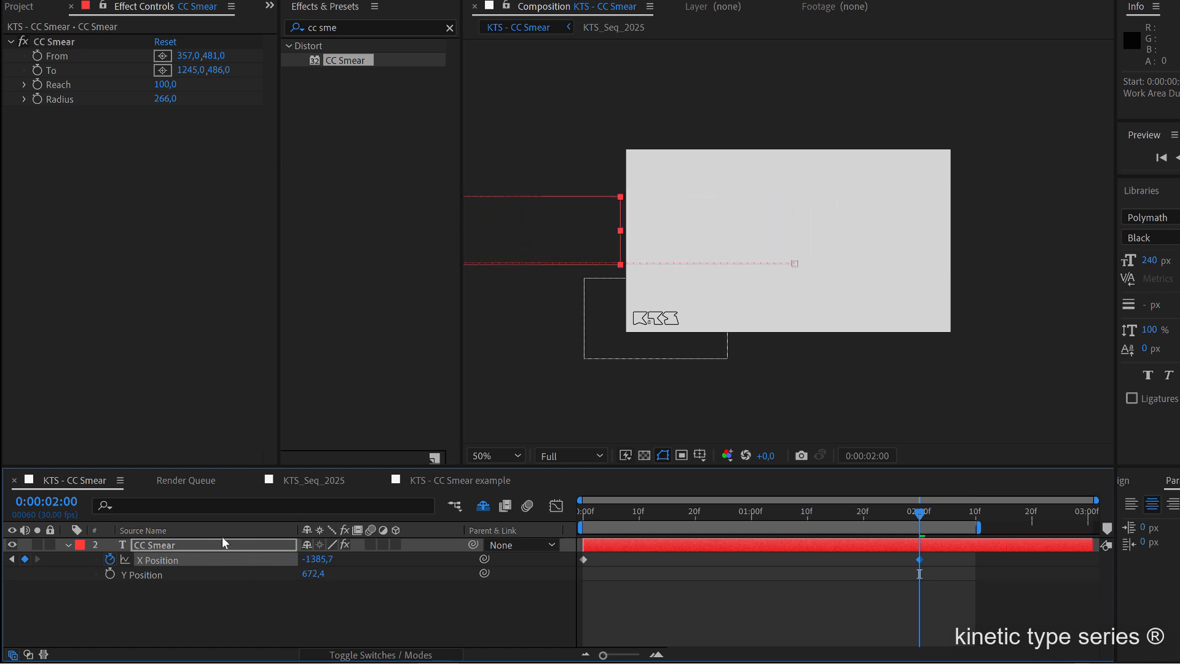
click(580, 511)
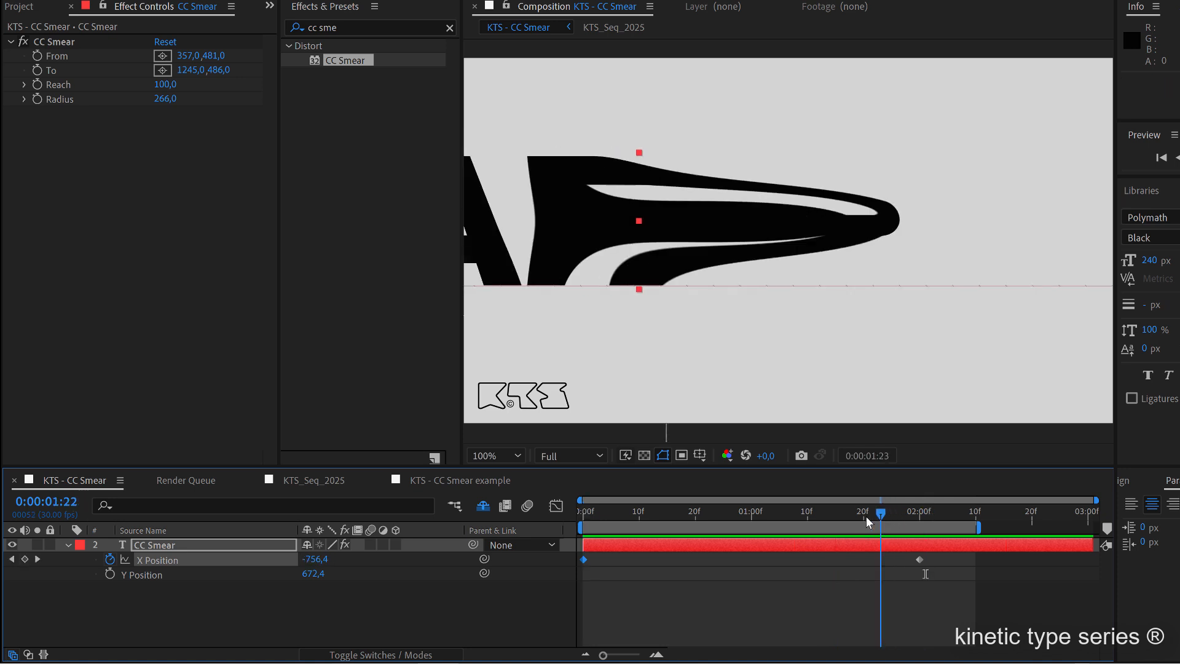
Step: Set CC Smear Radius to 379 and Reach to 60, then return to frame 1:22
drag(878, 514, 840, 514)
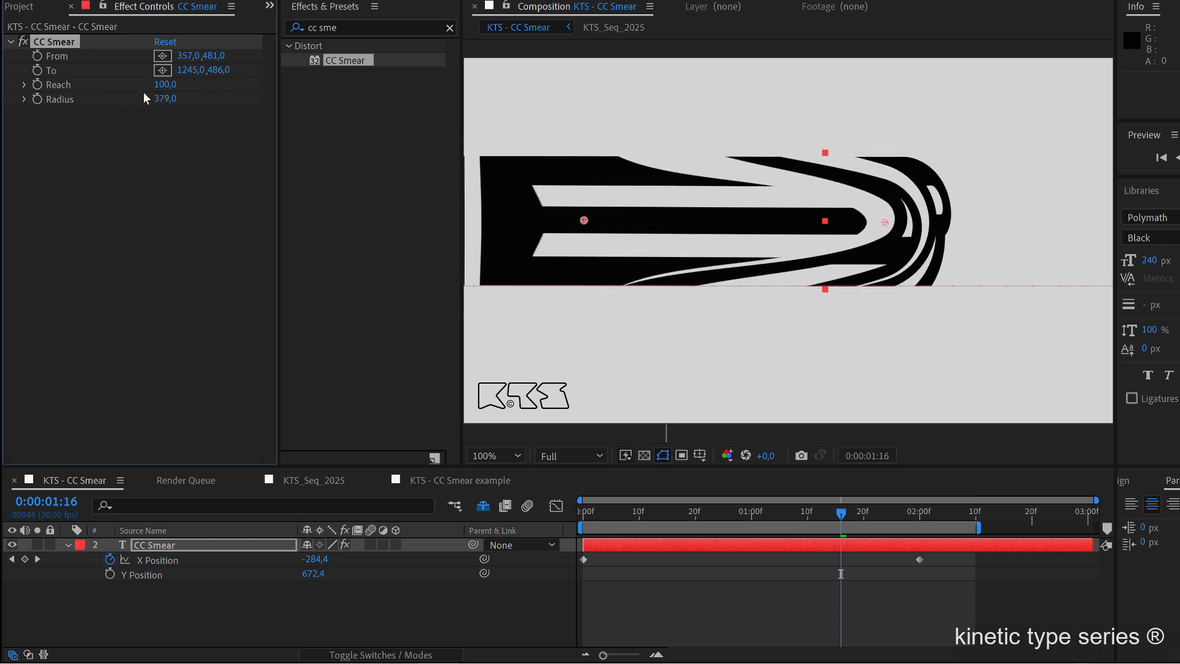
drag(165, 84, 140, 83)
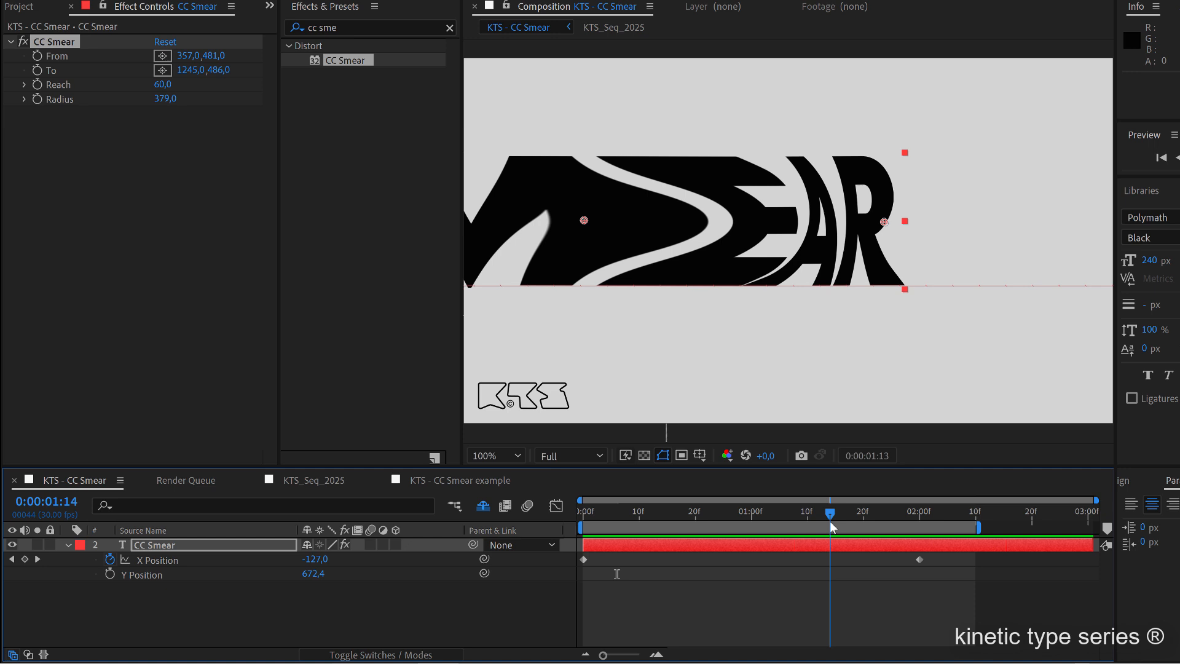
drag(831, 512, 858, 512)
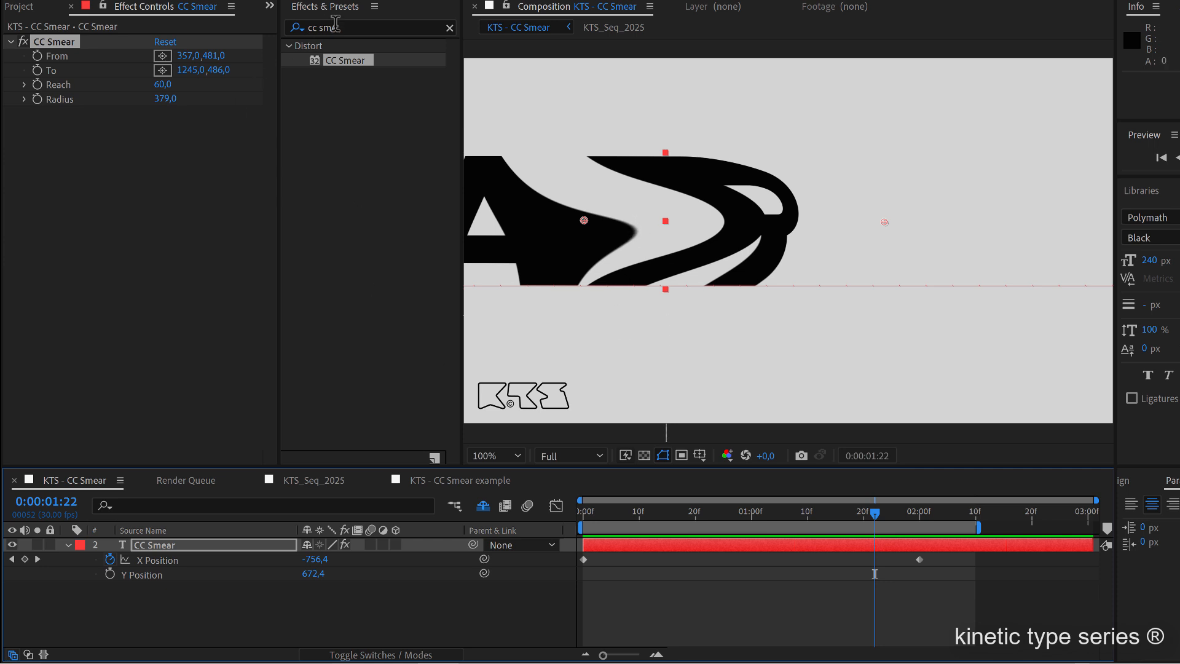
Step: Apply Simple Choker to the text layer with Choke Matte set to 2
text(s)
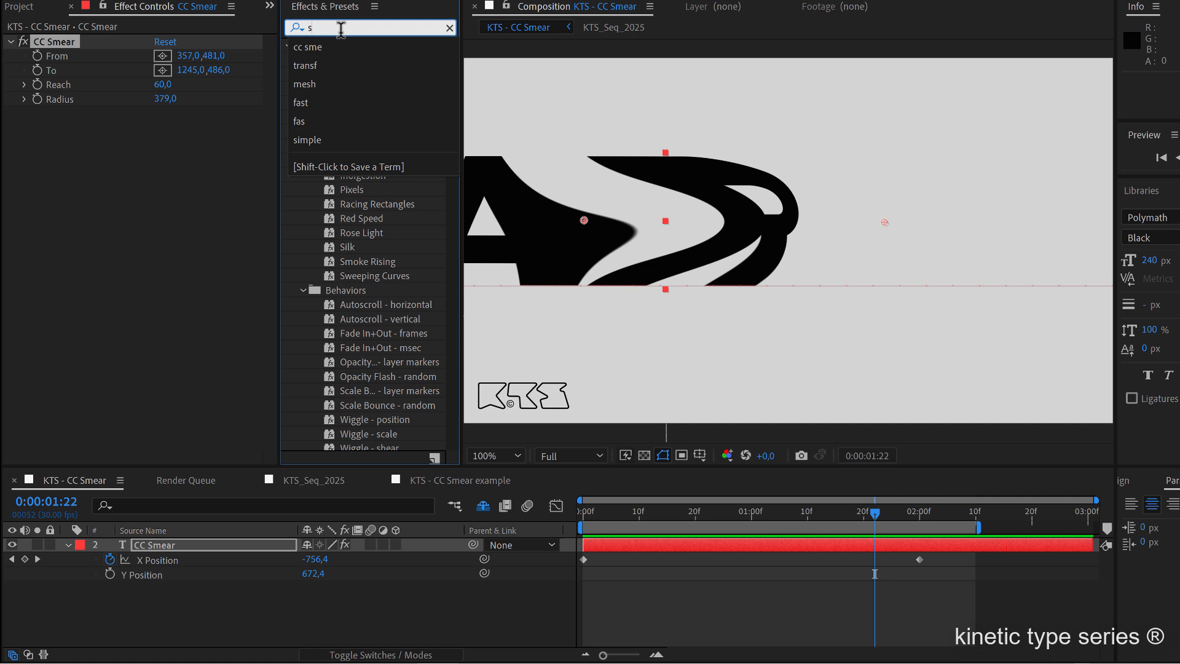
text(imple)
text(2)
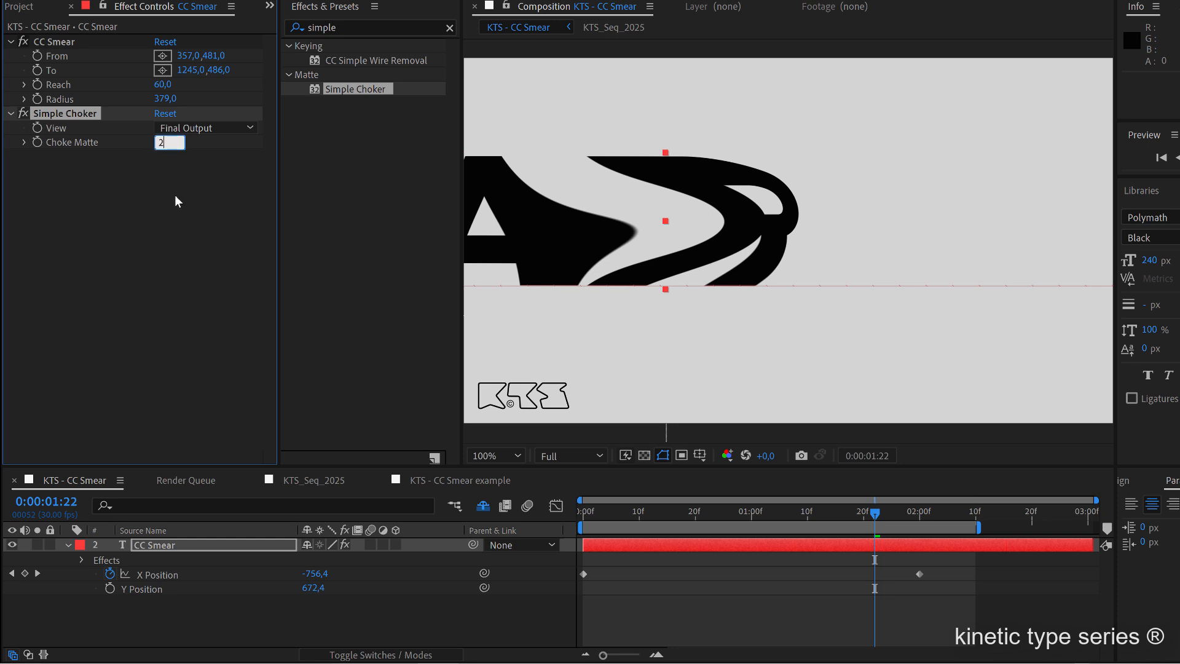
key(Enter)
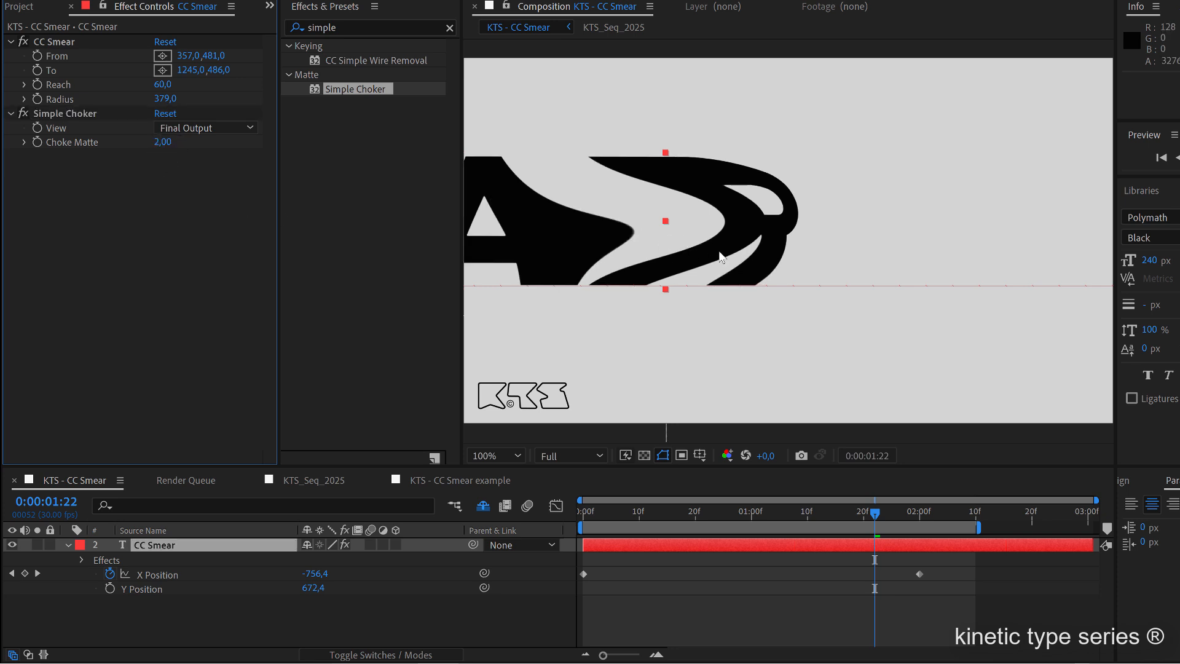
mouse_move(507, 160)
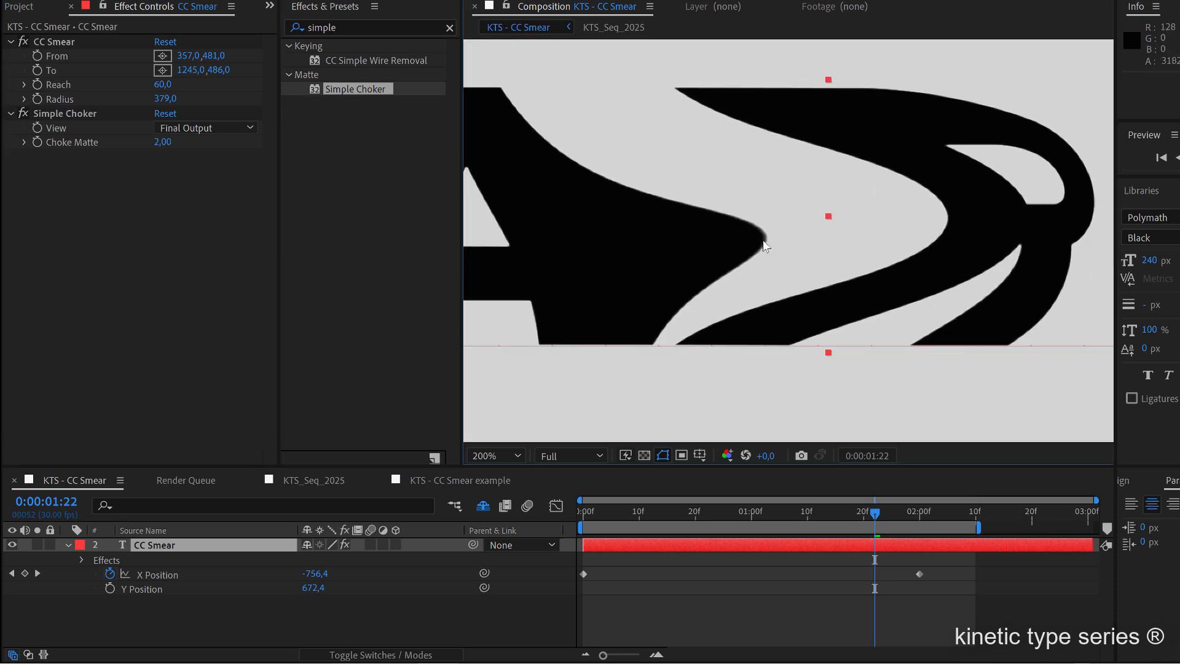
mouse_move(771, 238)
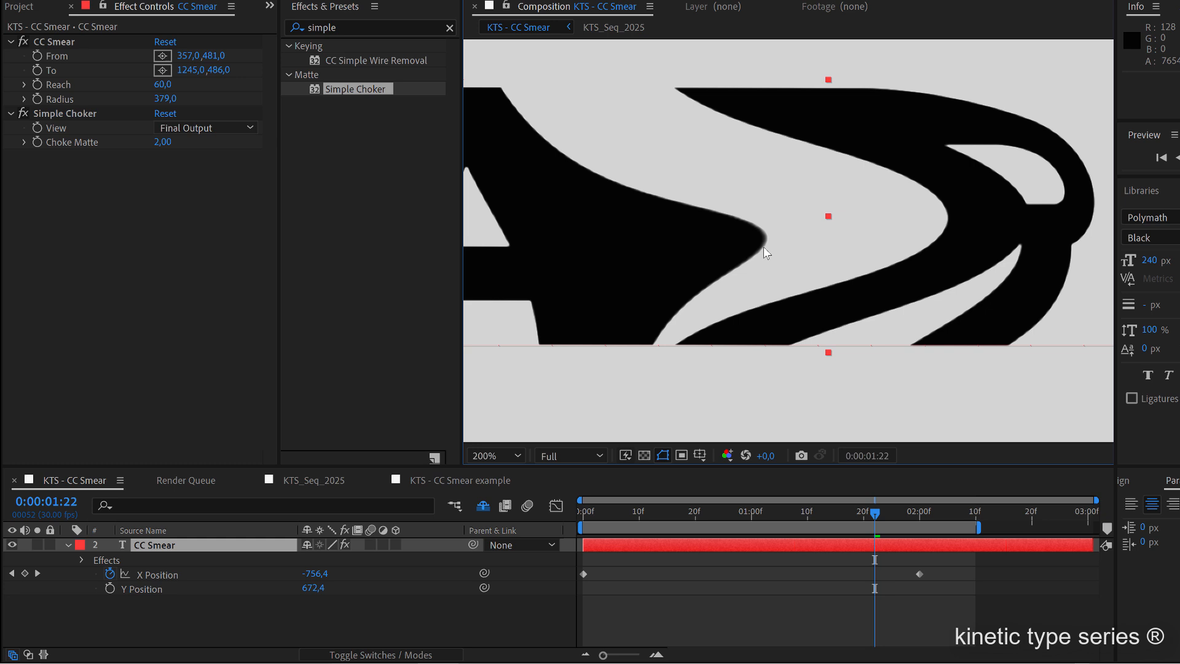
Step: Select CC Smear and drag its end point to about 1217.9, 534.1 over the S
click(64, 113)
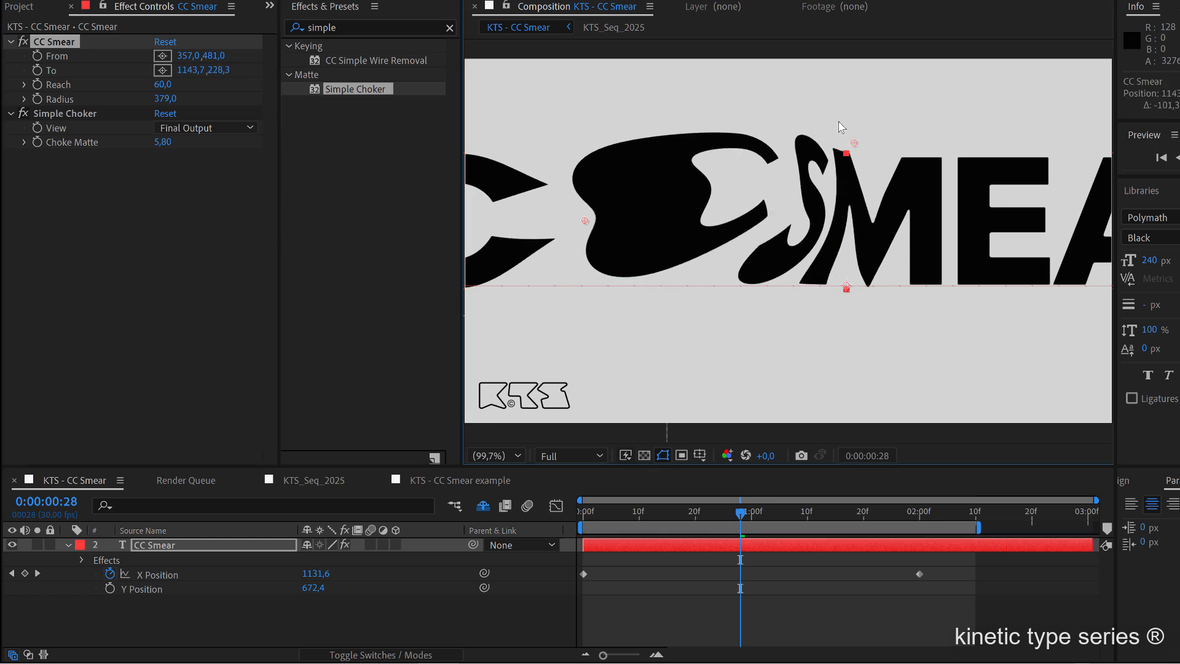
drag(845, 286, 845, 287)
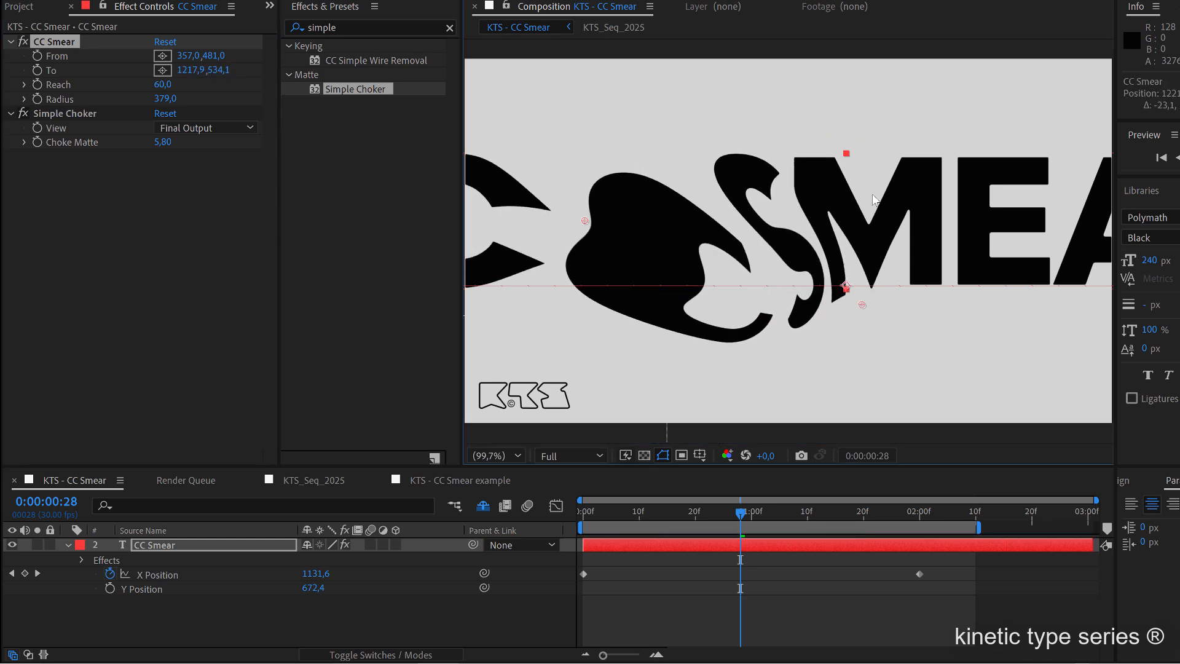